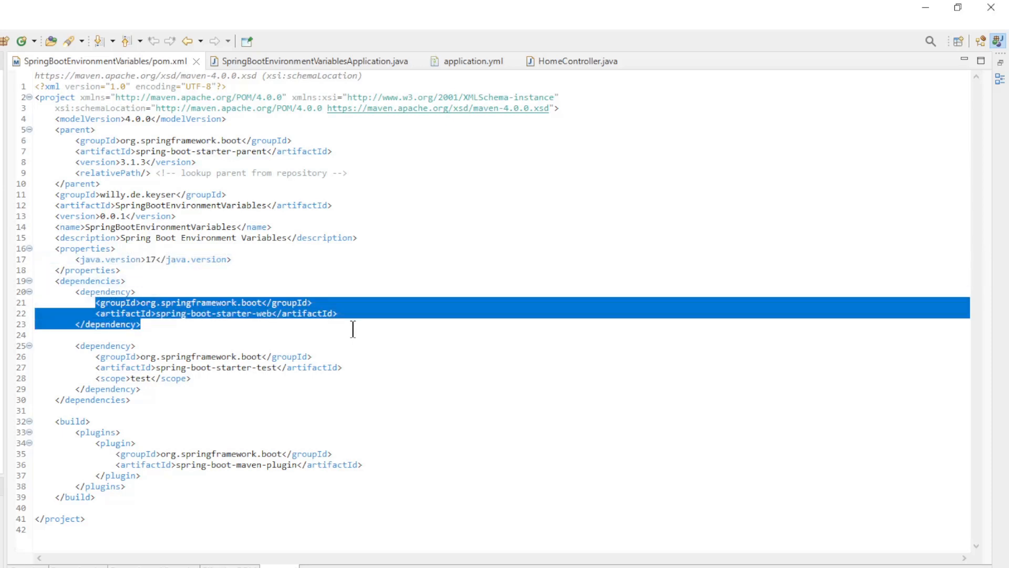
mouse_move(303, 279)
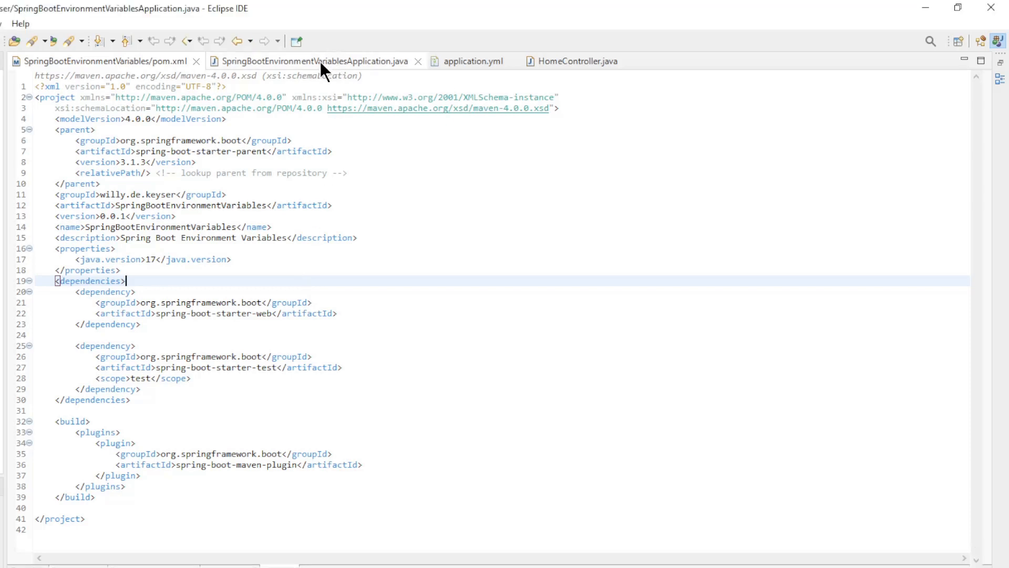
- Show the SpringBootEnvironmentVariablesApplication class and select its main method
left_click(311, 60)
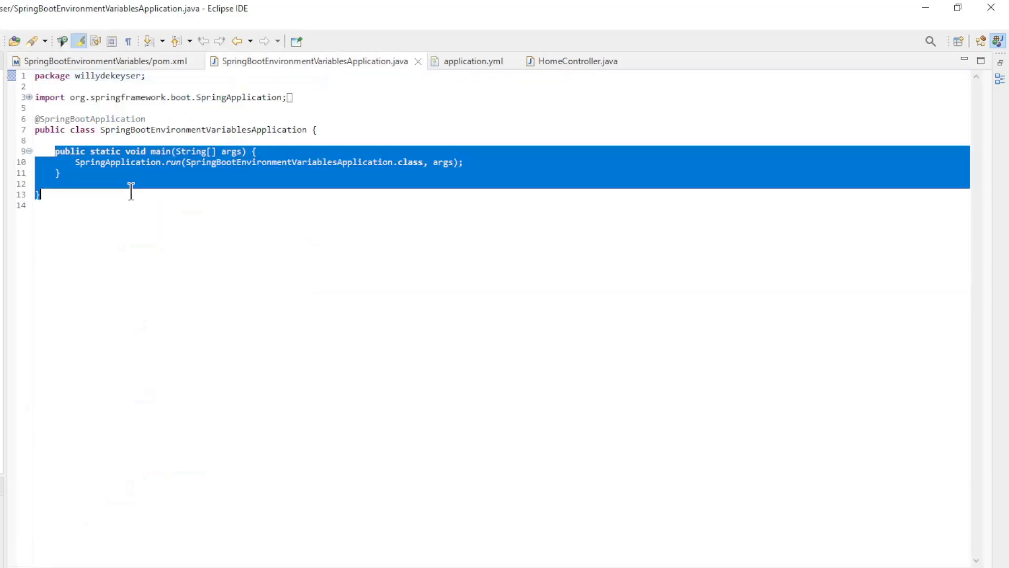
left_click(473, 61)
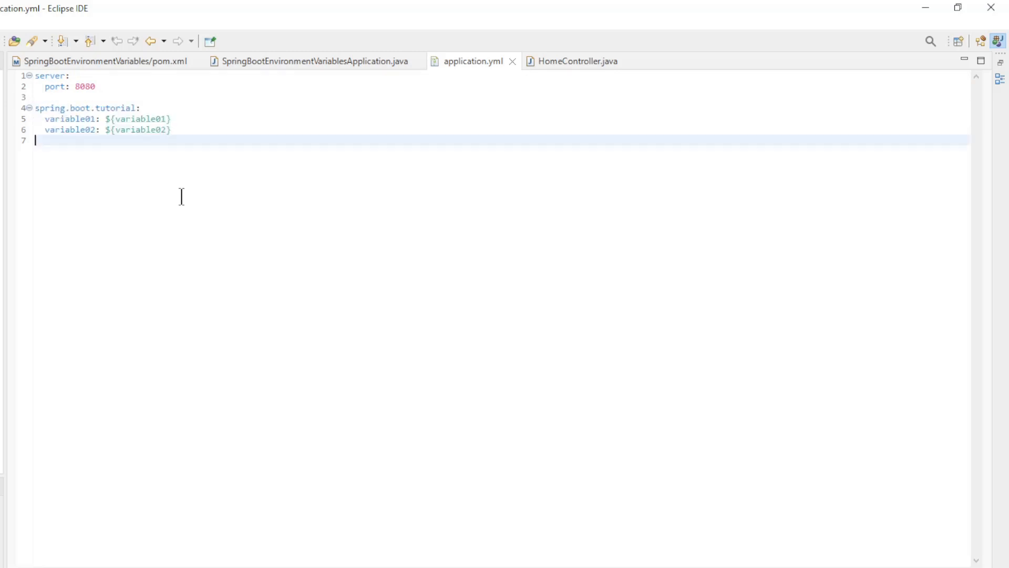
- Highlight the variable01 and variable02 placeholder entries in application.yml
left_click(80, 120)
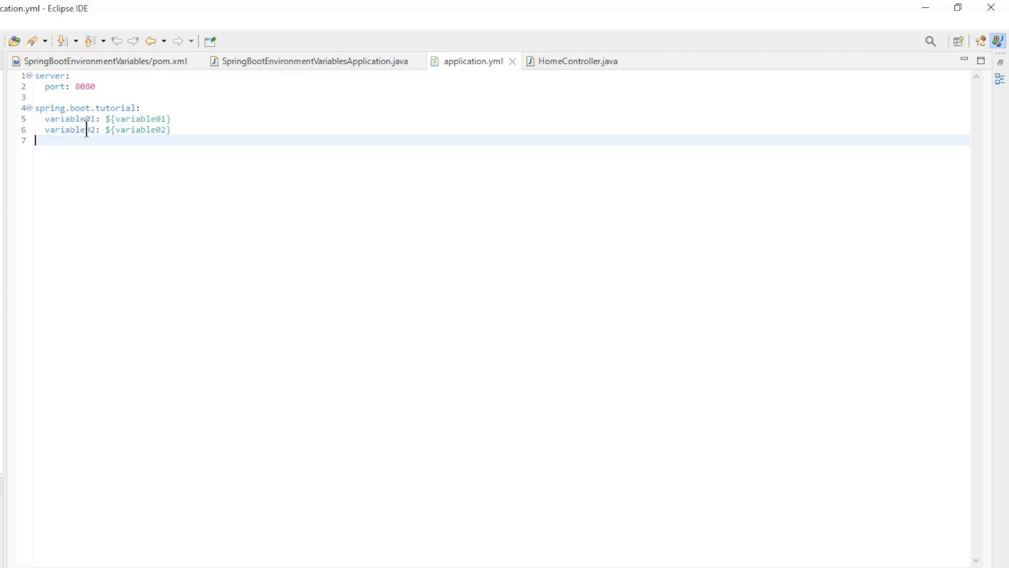
left_click(106, 118)
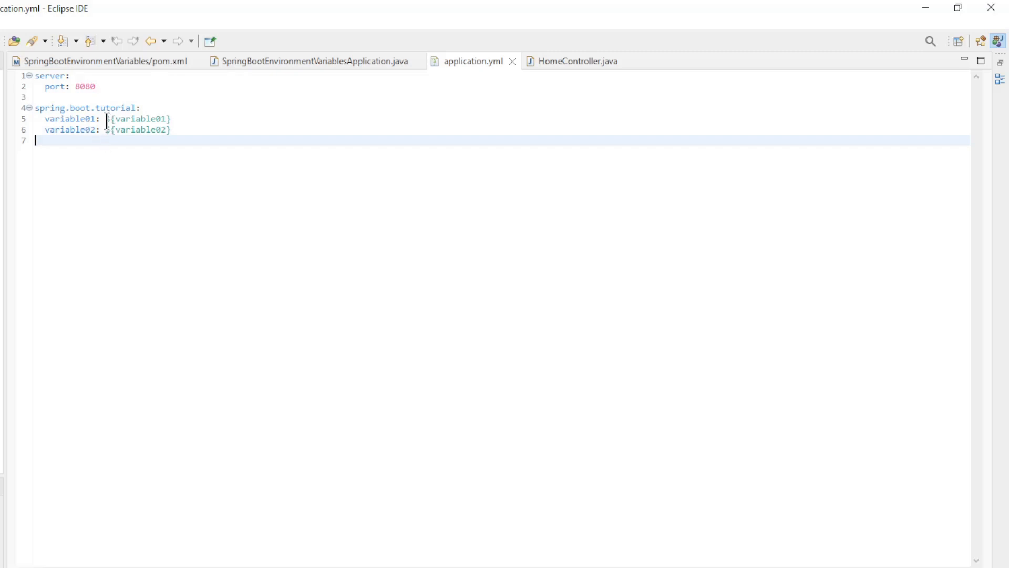
double_click(139, 119)
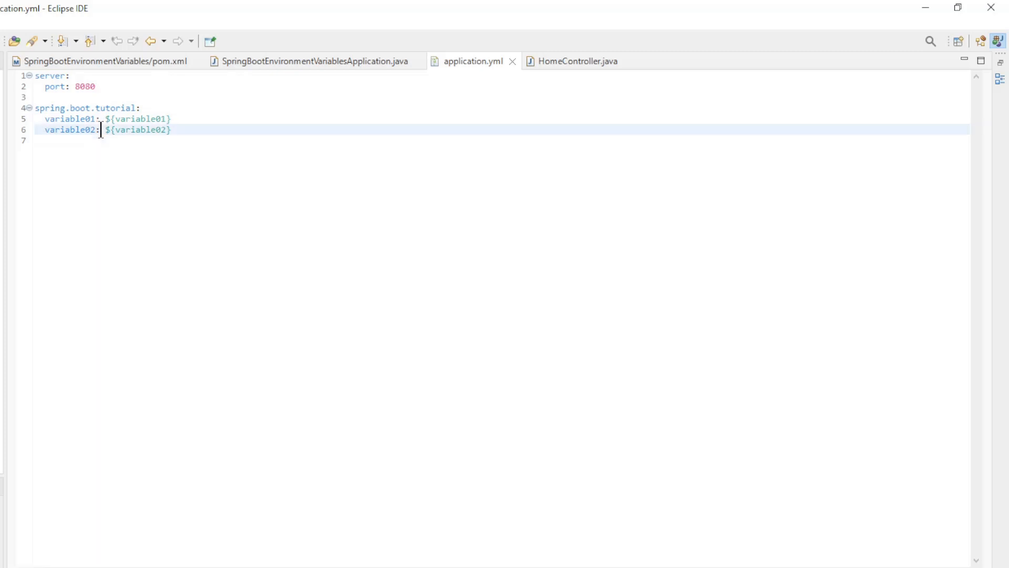
double_click(138, 129)
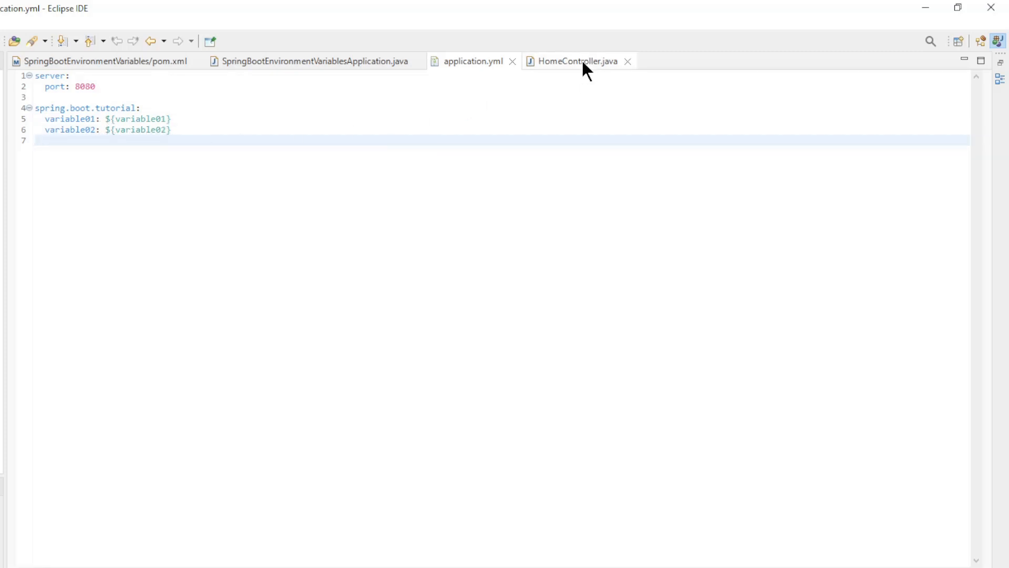
- Bring the HomeController.java class into view
left_click(578, 61)
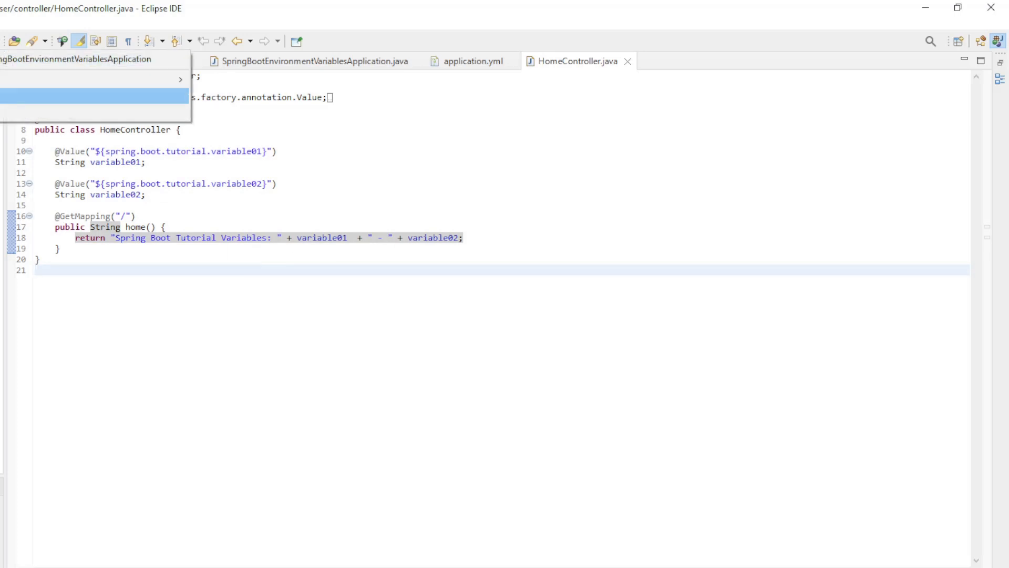
- View variable01 and variable02 test values on the run configuration's Environment tab
left_click(94, 96)
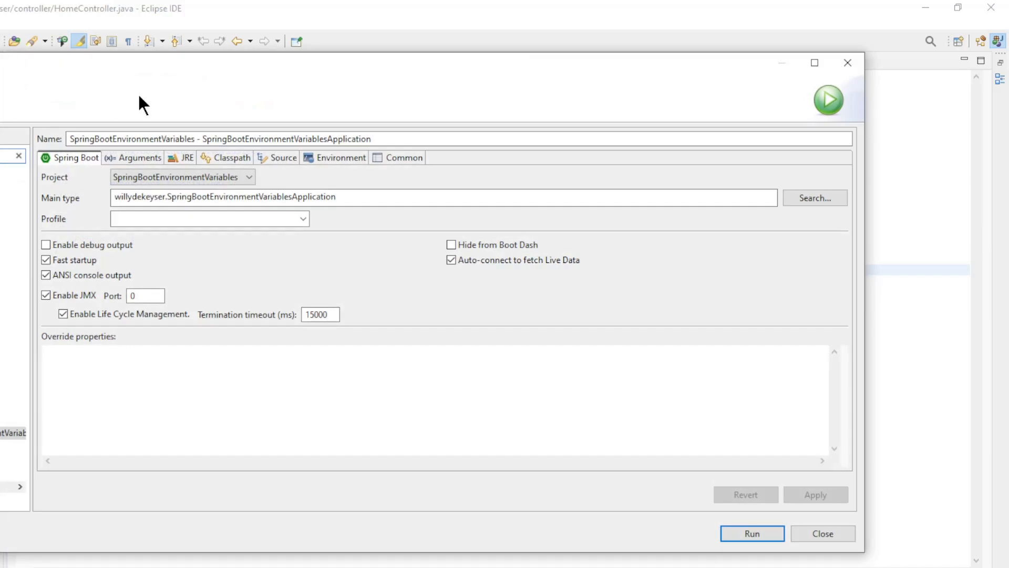
mouse_move(297, 71)
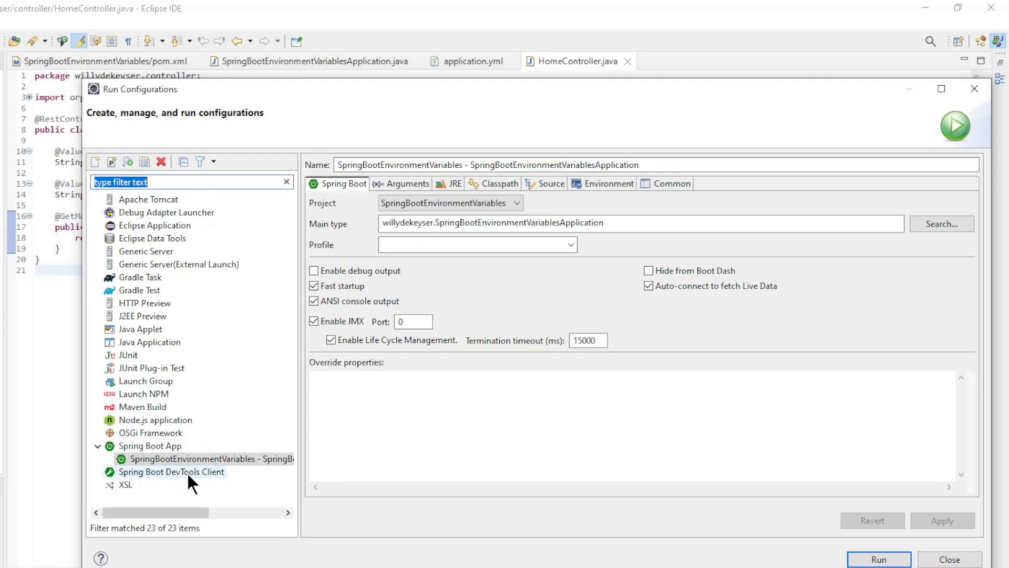
left_click(609, 184)
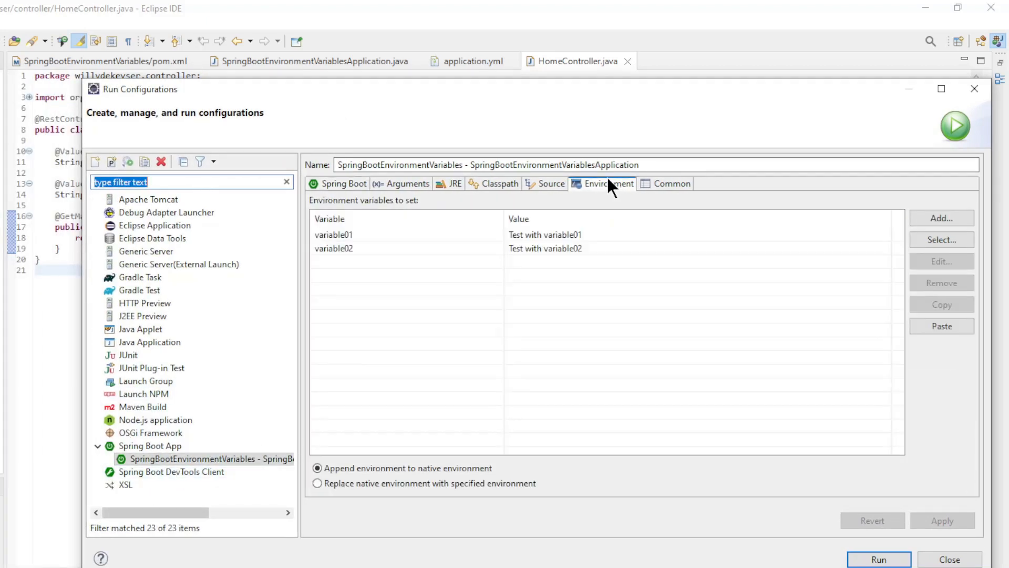
mouse_move(436, 282)
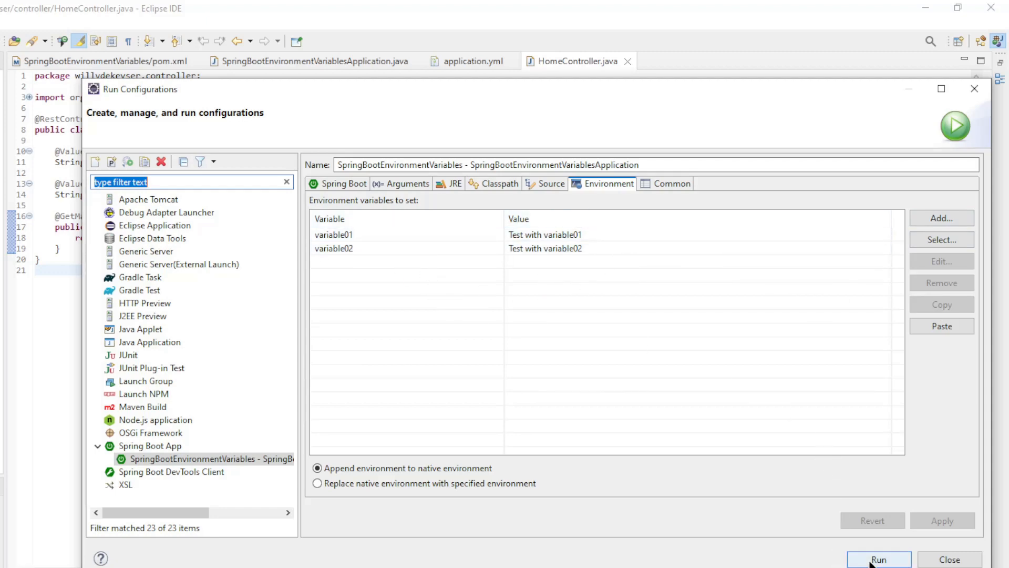
left_click(878, 558)
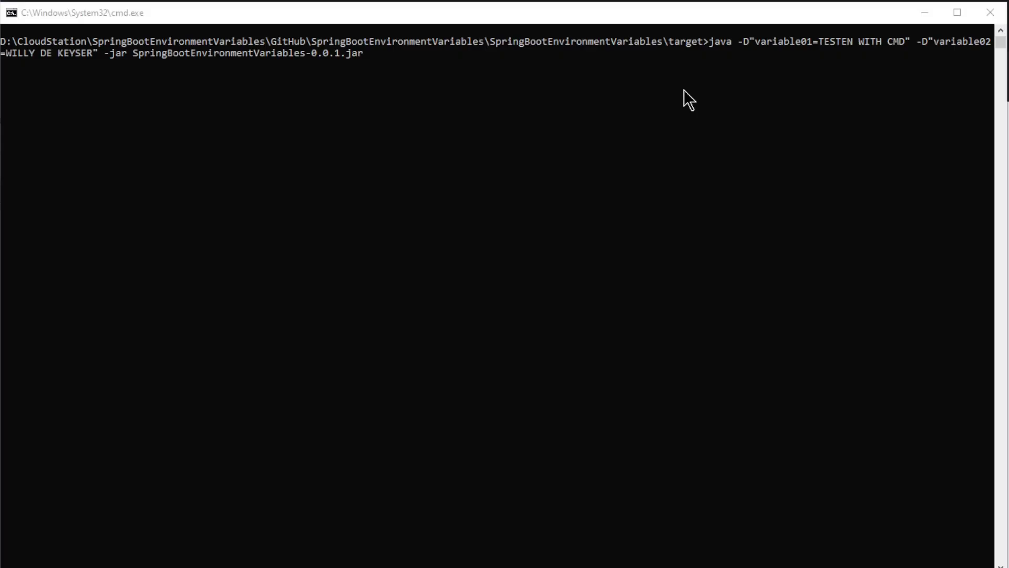
mouse_move(669, 55)
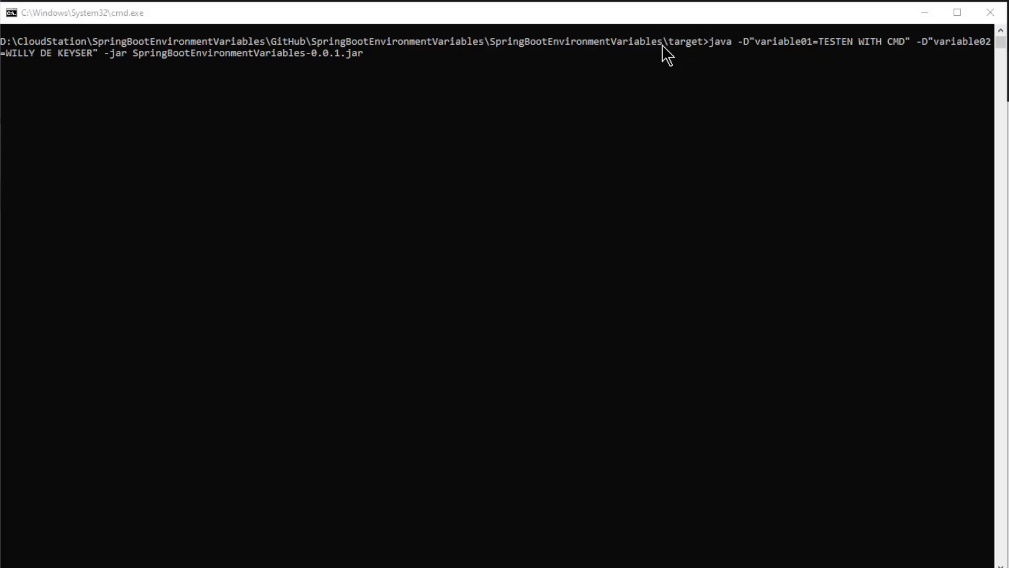
mouse_move(731, 52)
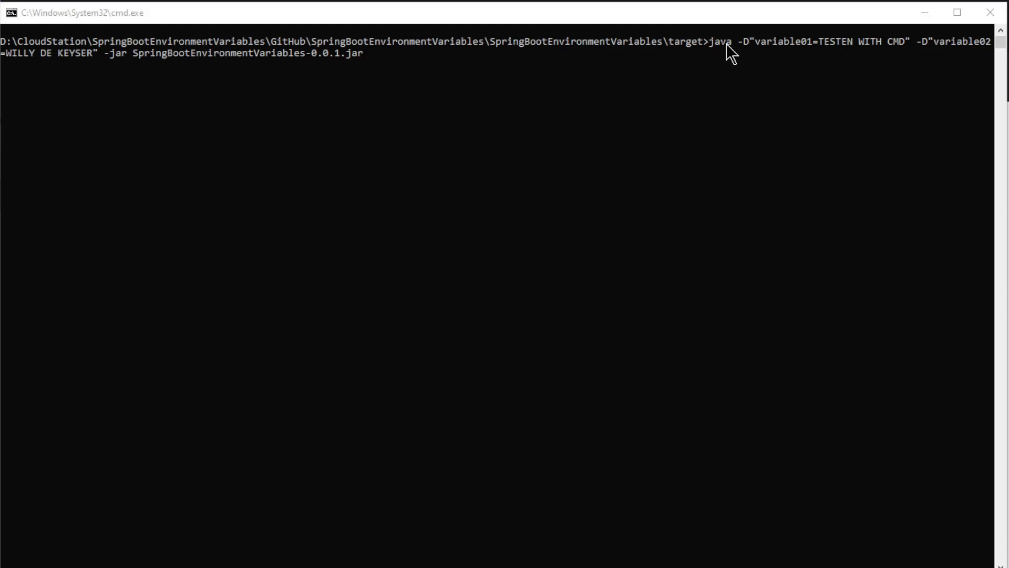
mouse_move(936, 55)
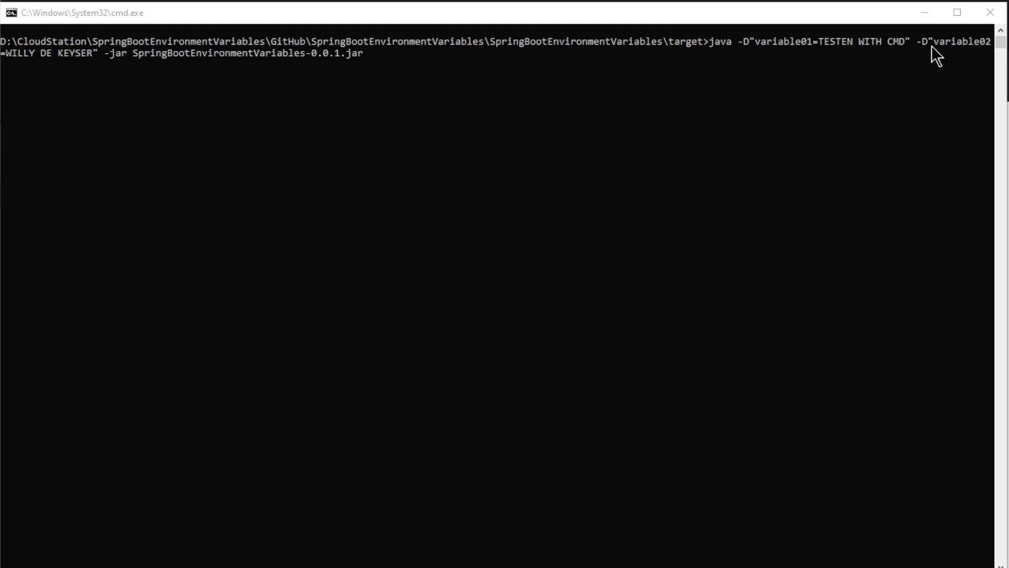
mouse_move(109, 58)
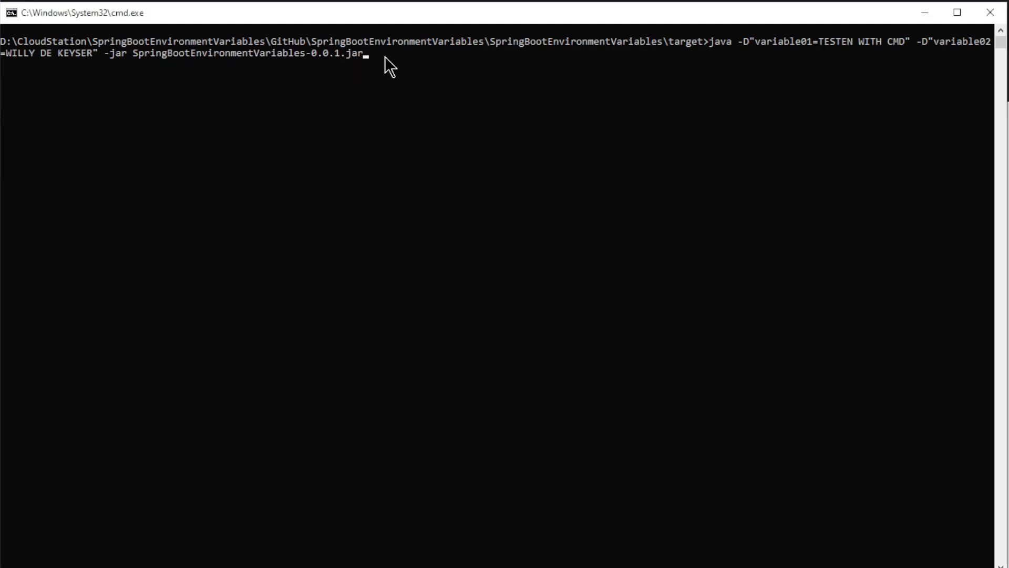
- Start the SpringBootEnvironmentVariables-0.0.1 jar with -D variable01 and variable02 properties
key("enter")
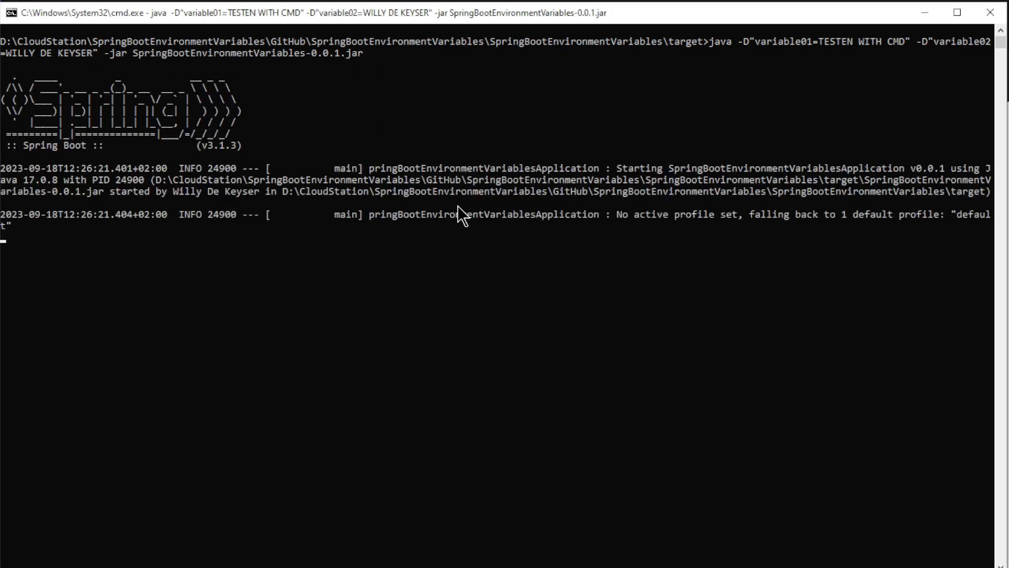